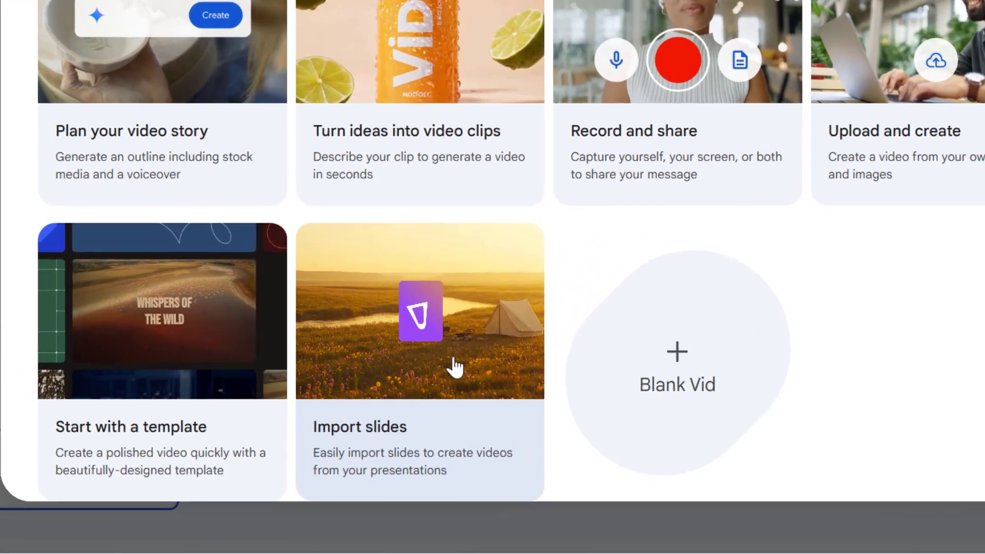
Step: Import slides 1–11 of the Gemini for Education presentation, leaving out slide 12
click(419, 312)
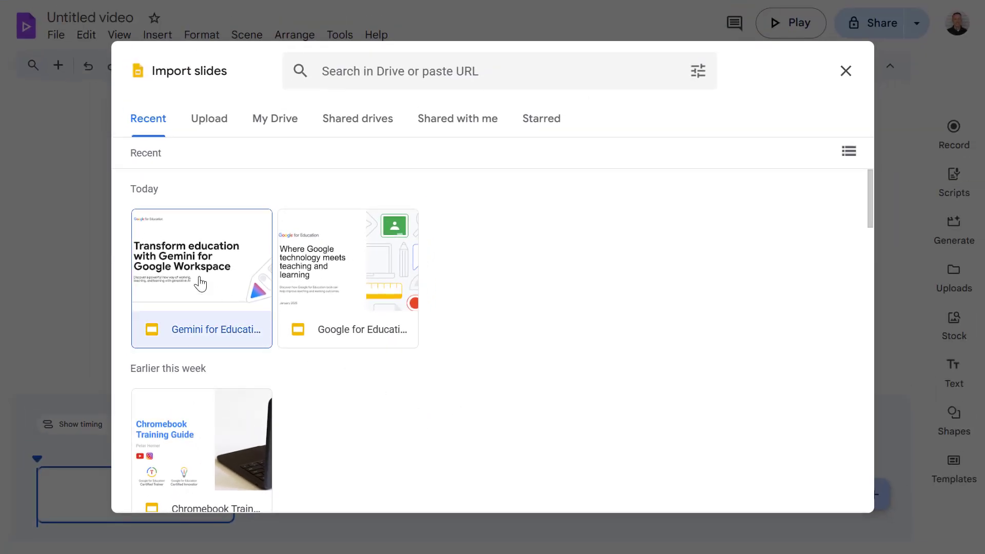
click(201, 256)
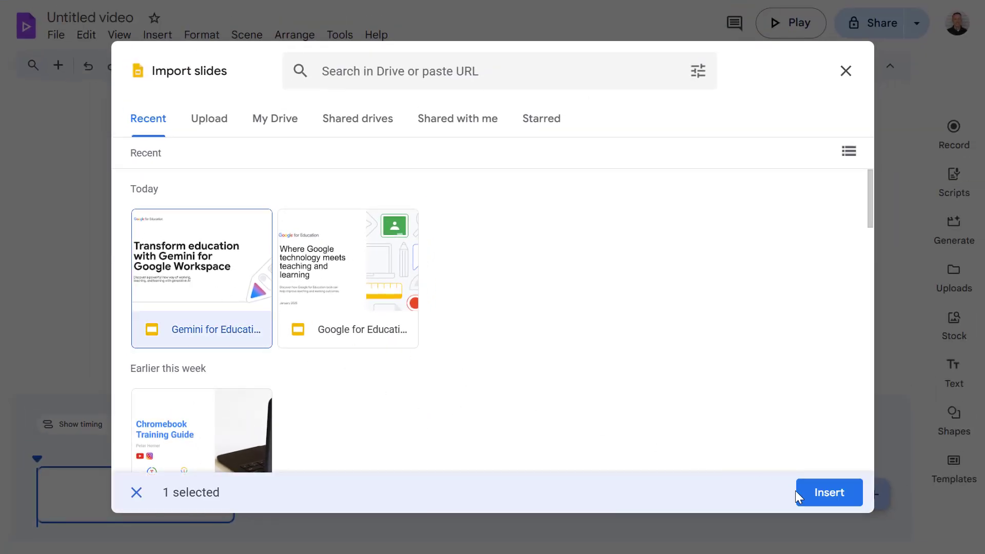
click(828, 492)
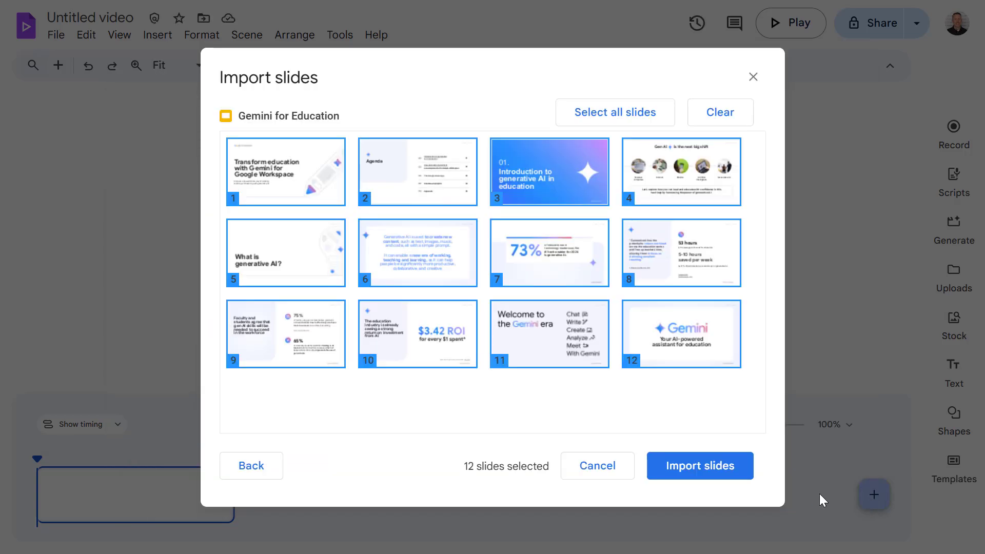
click(680, 334)
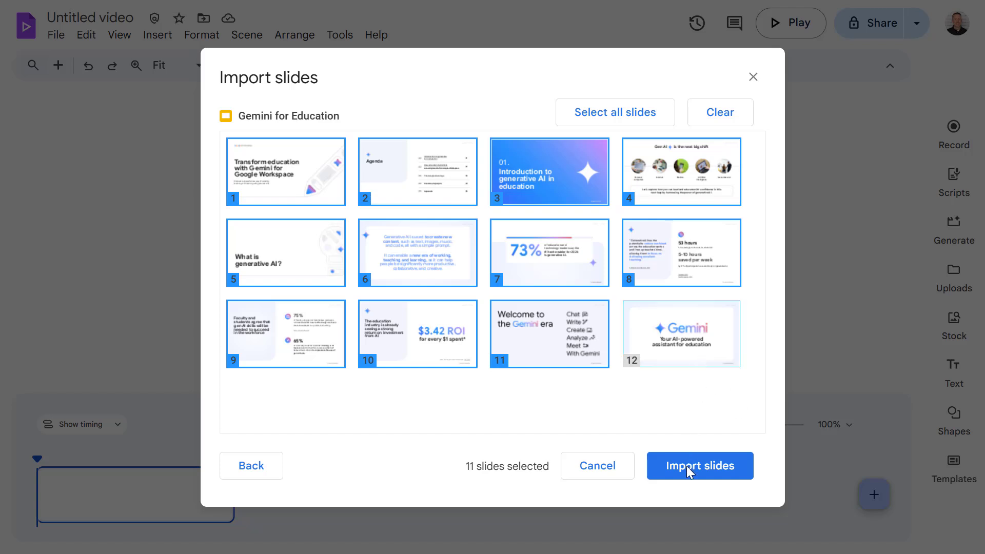
click(699, 466)
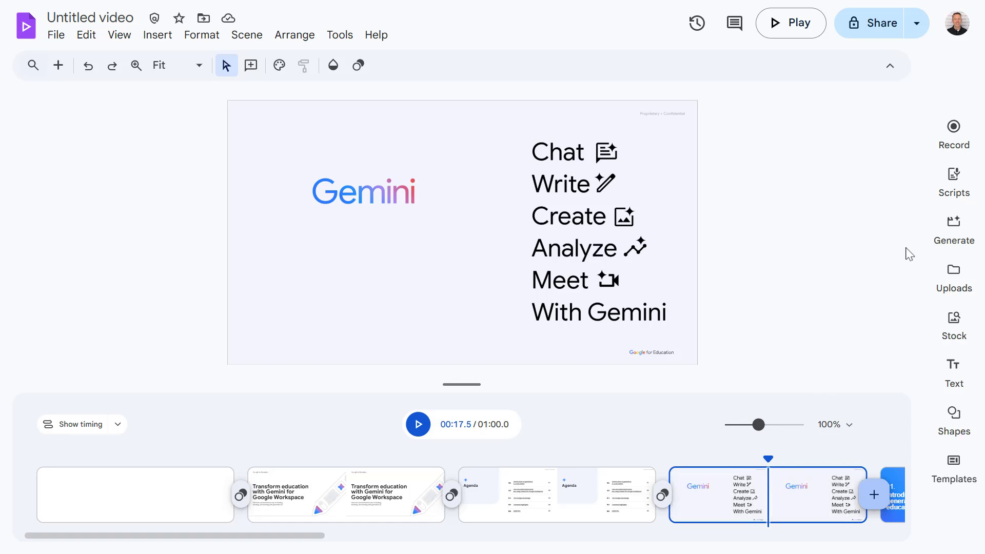
Step: Show the Scripts panel and scroll through each scene's narration from the speaker notes
click(954, 182)
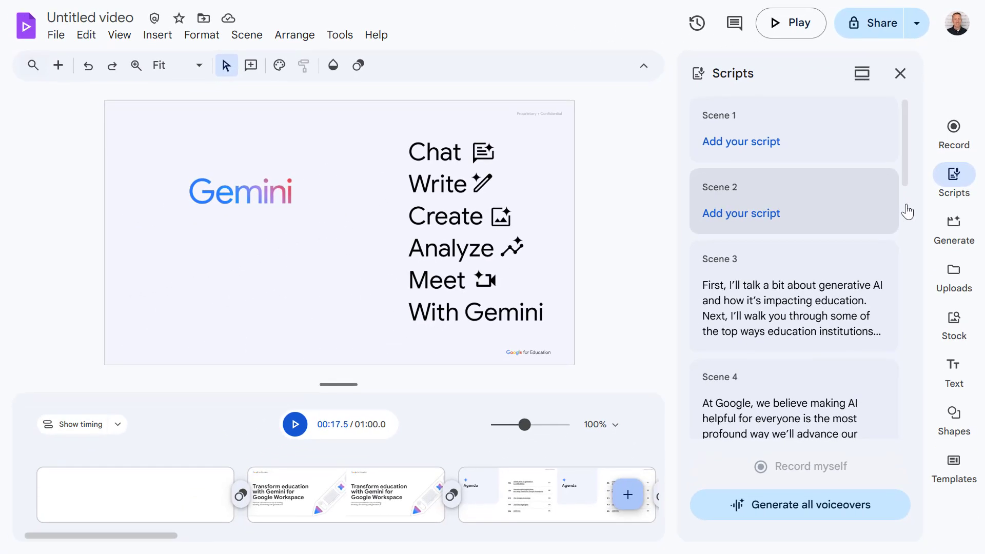
scroll(down, 3)
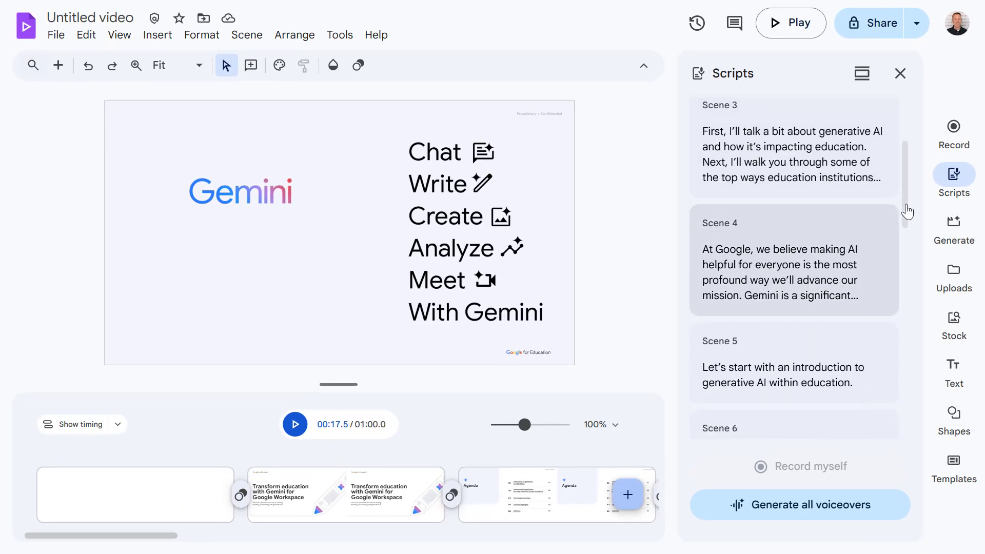
scroll(down, 3)
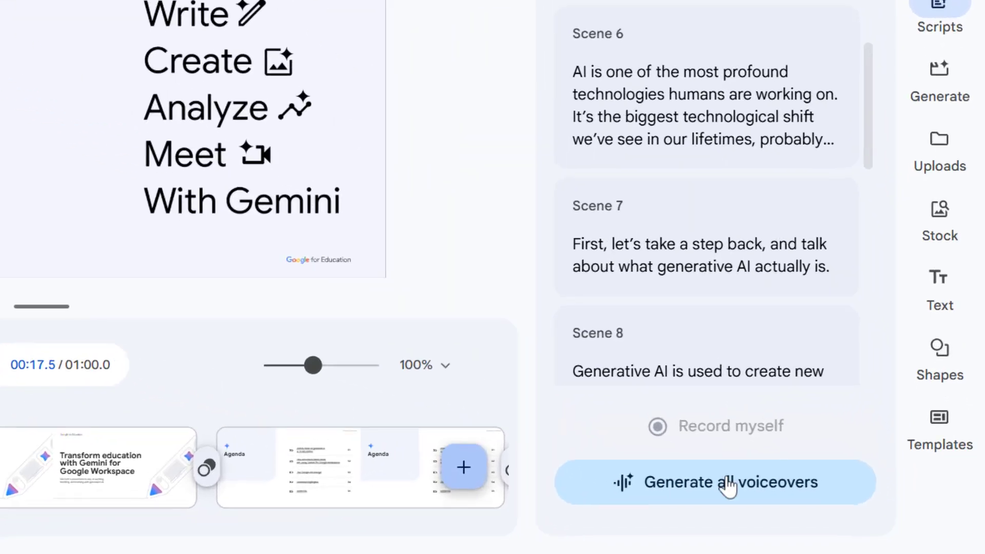
Step: Generate voiceovers for all scene scripts using the Educator voice
click(714, 483)
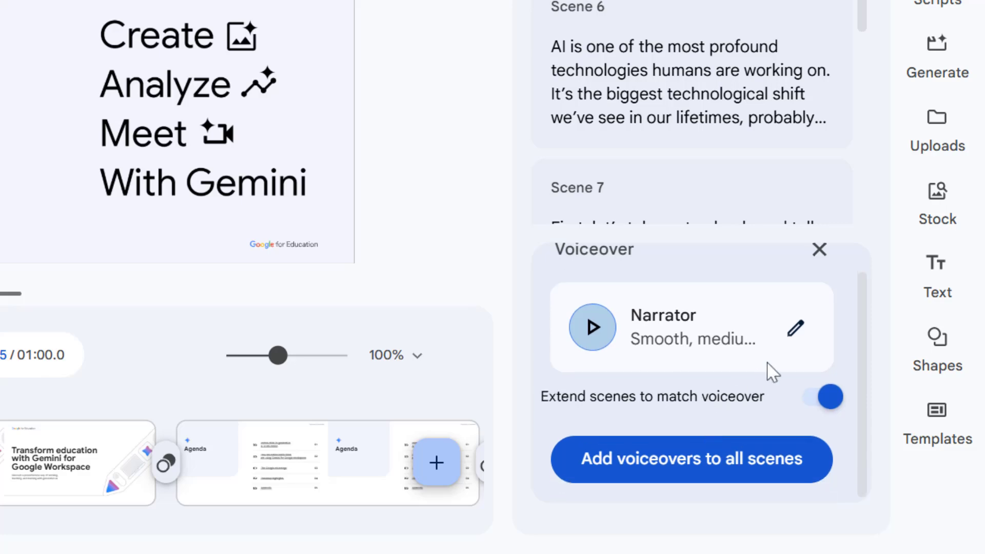
click(795, 328)
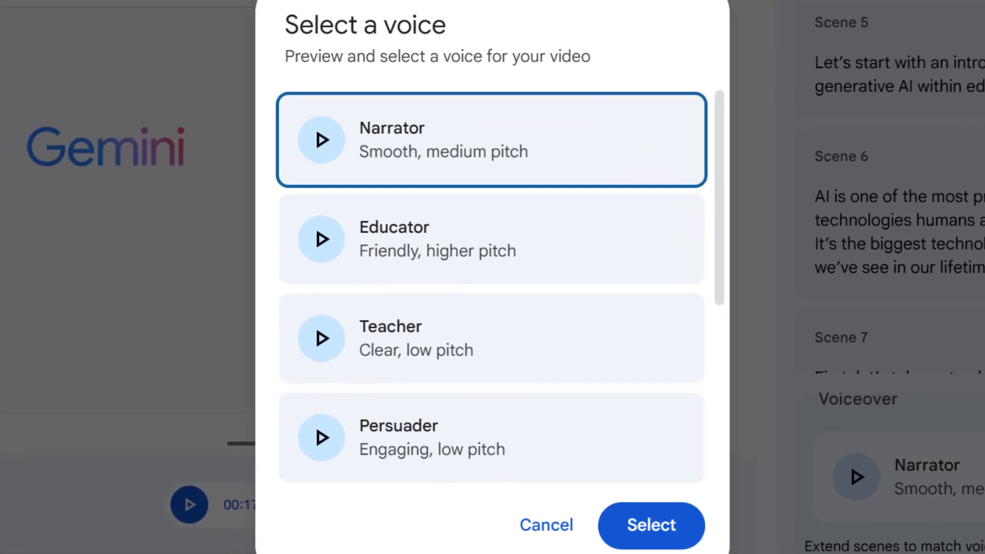
click(492, 239)
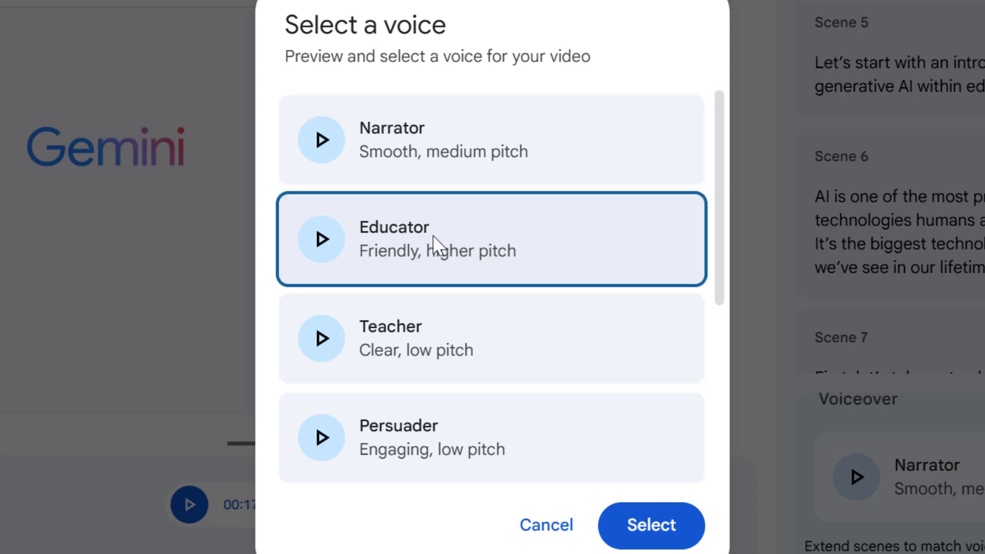
click(652, 526)
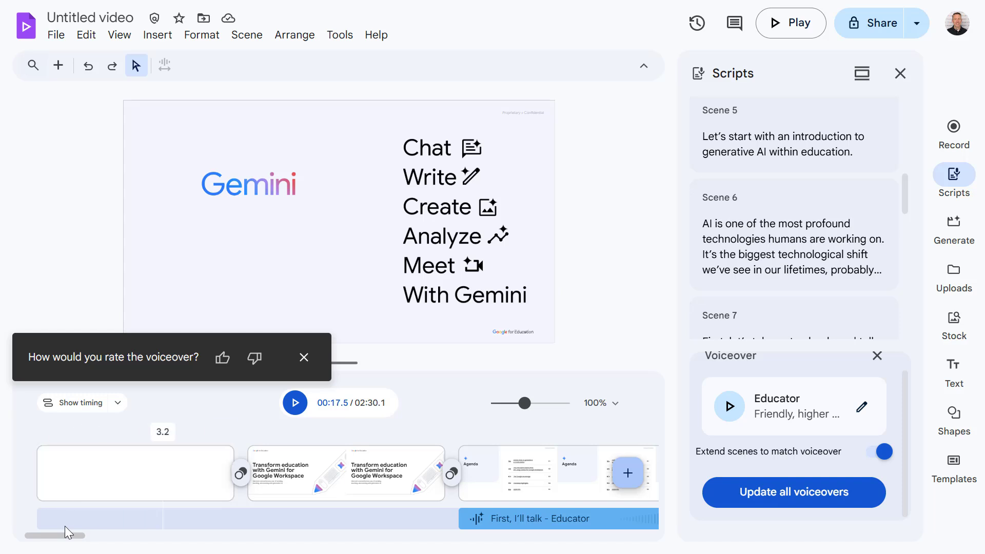
Step: Generate a Veo 3 (Preview) clip of a teacher walking a modern school campus
click(954, 228)
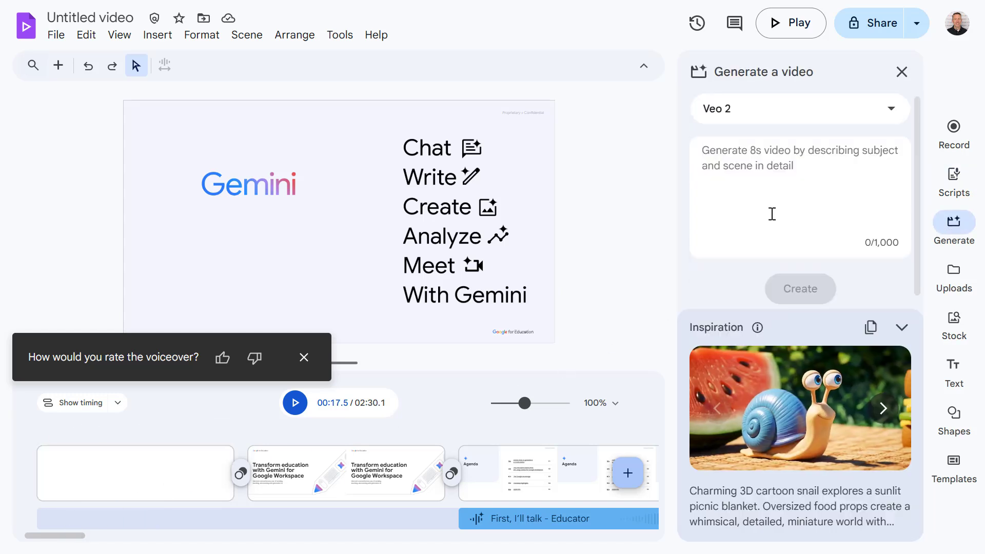
click(882, 408)
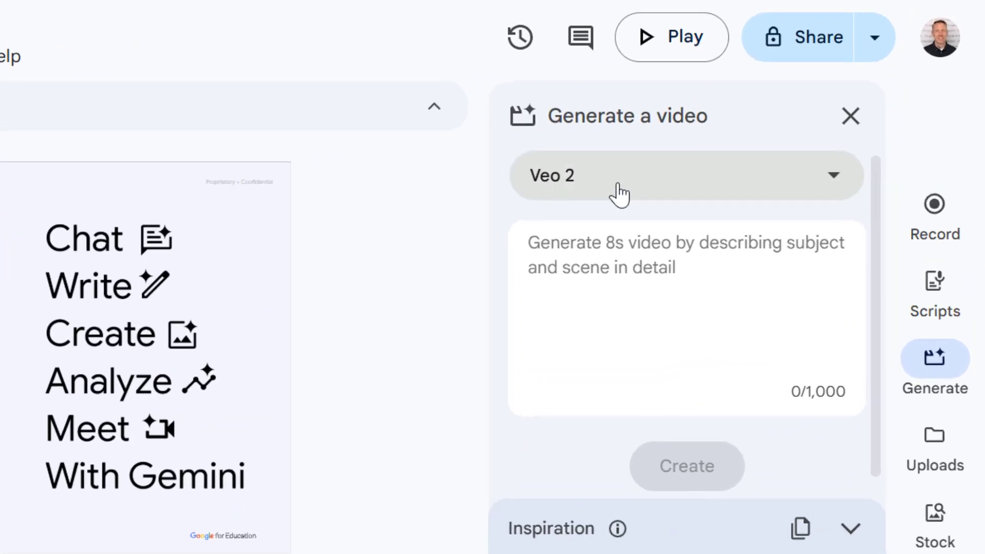
click(685, 176)
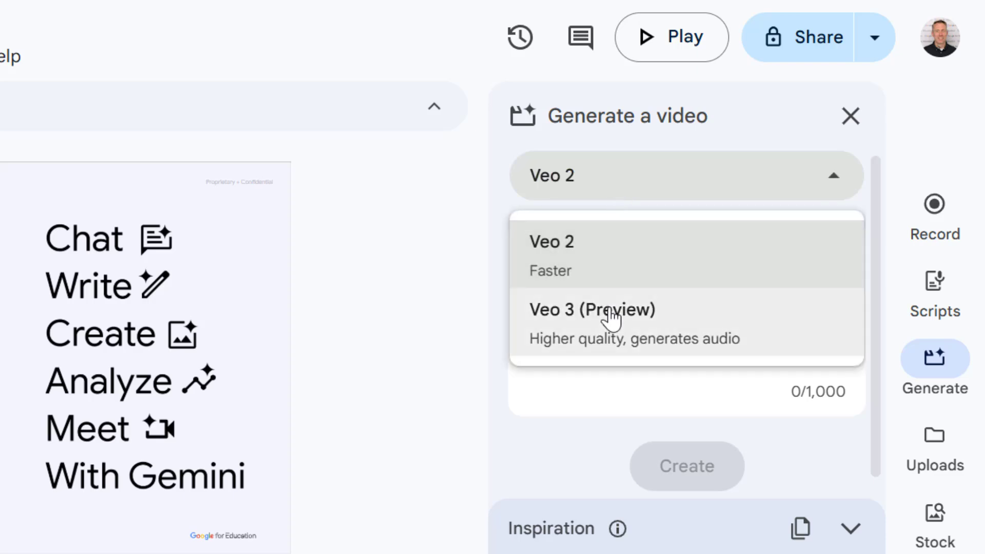
mouse_move(778, 335)
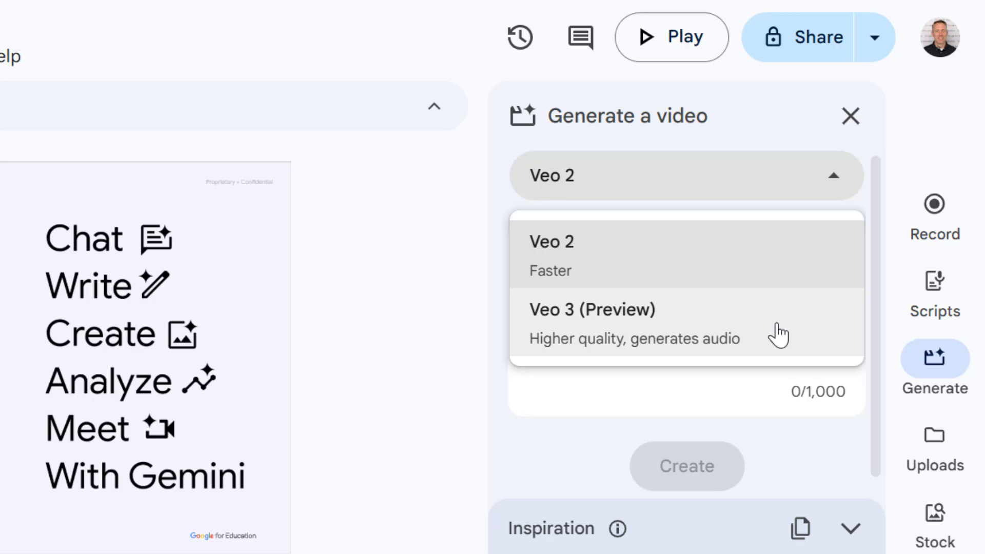
click(590, 322)
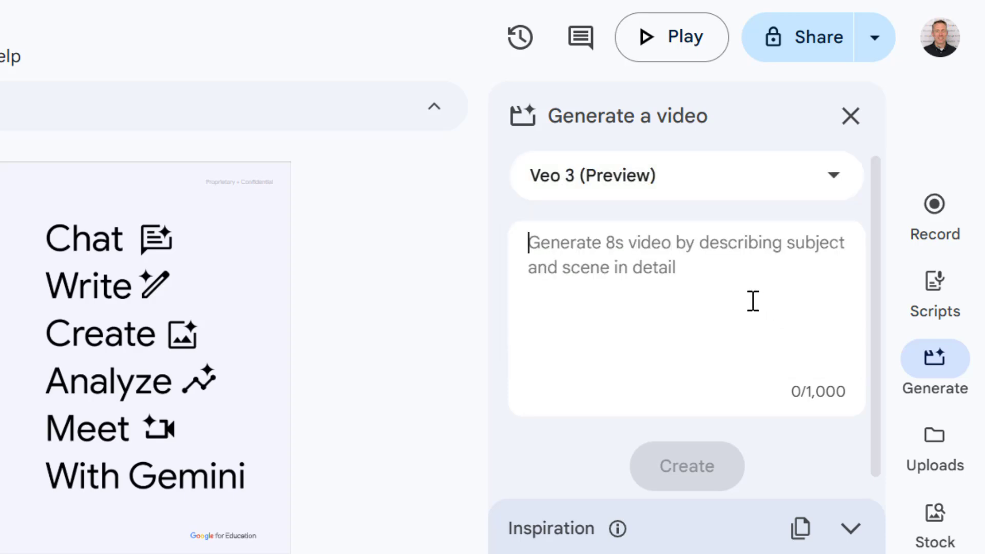
text(Create a video of a teacher walking through a modern school campus saying: "In this video, we're are going to learn how you can transform education with Gemini for Google Workspace".)
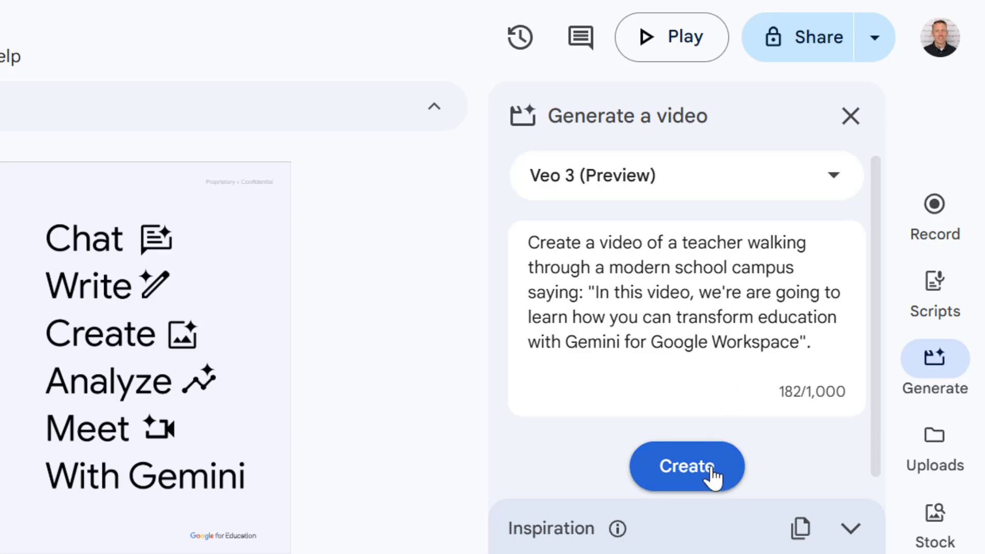
click(687, 466)
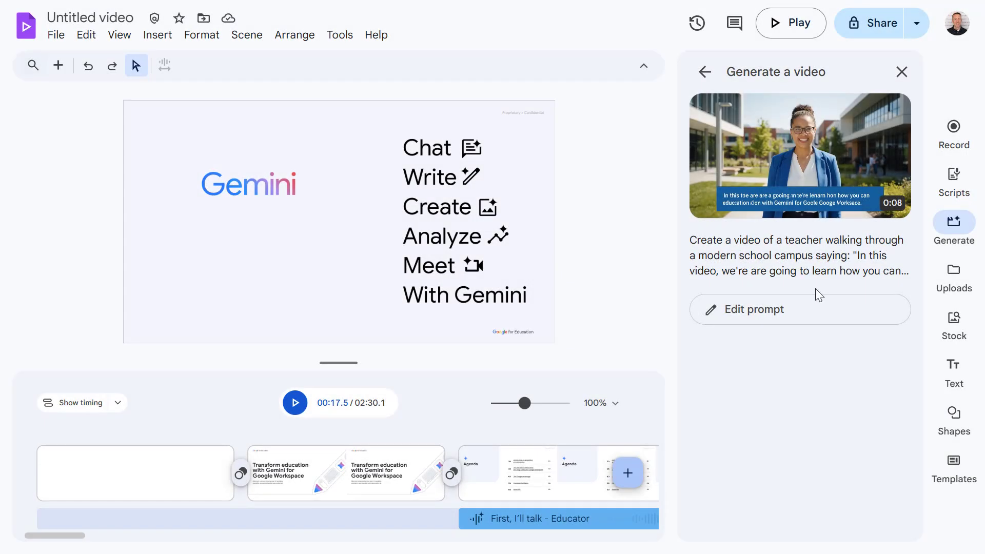
mouse_move(813, 204)
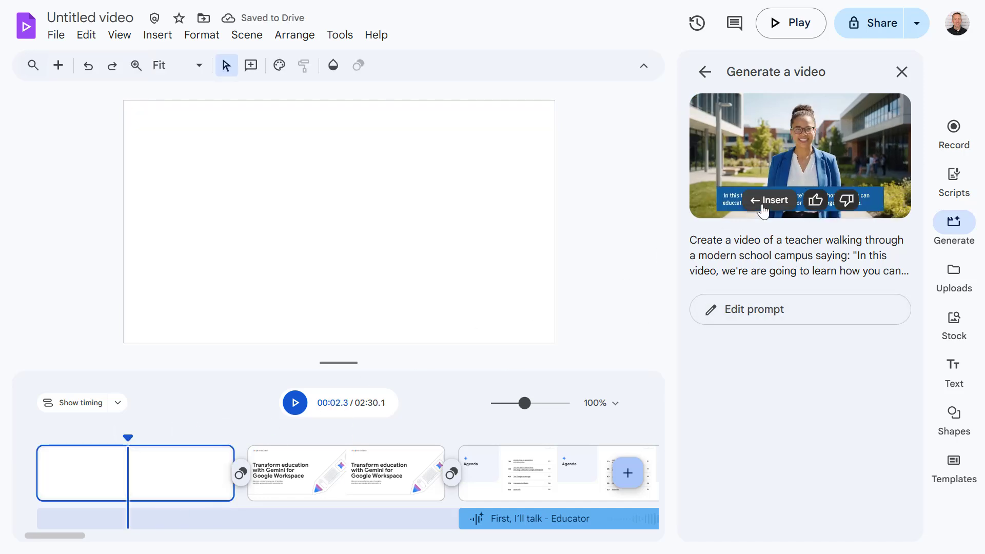
Step: Insert the generated teacher clip into the first scene, extending the video to 2:33
click(770, 200)
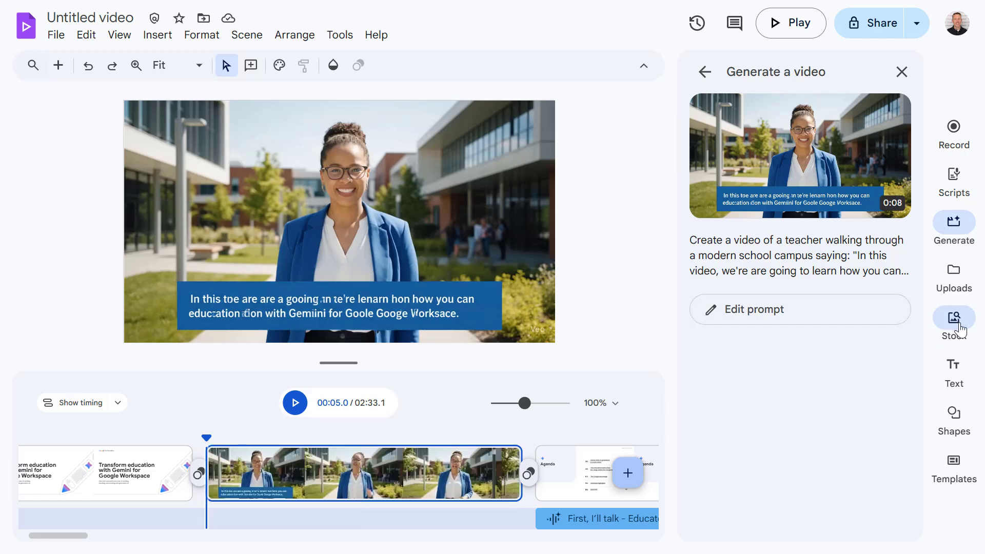
Step: Browse the Stock & web library's videos, stickers and GIFs, then close the panel
click(954, 319)
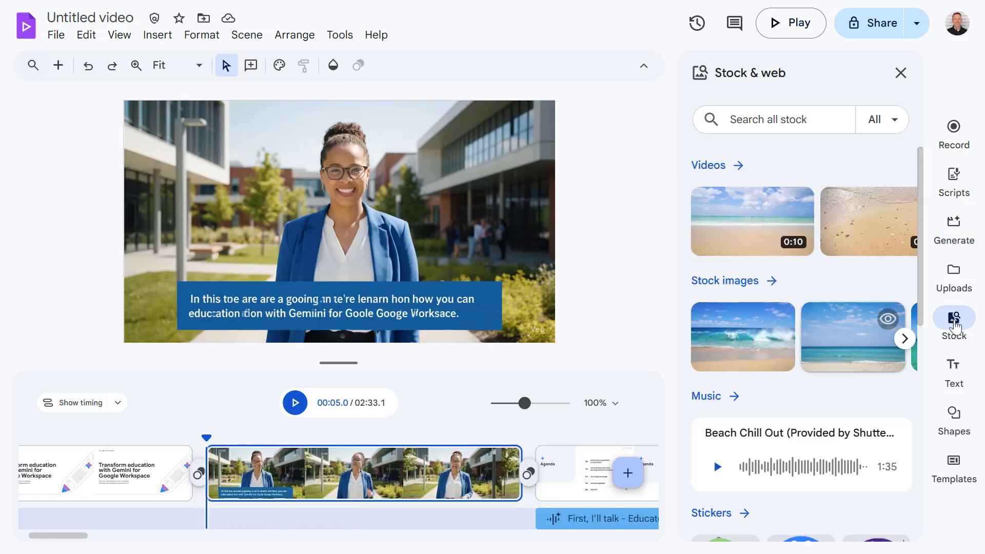
mouse_move(869, 277)
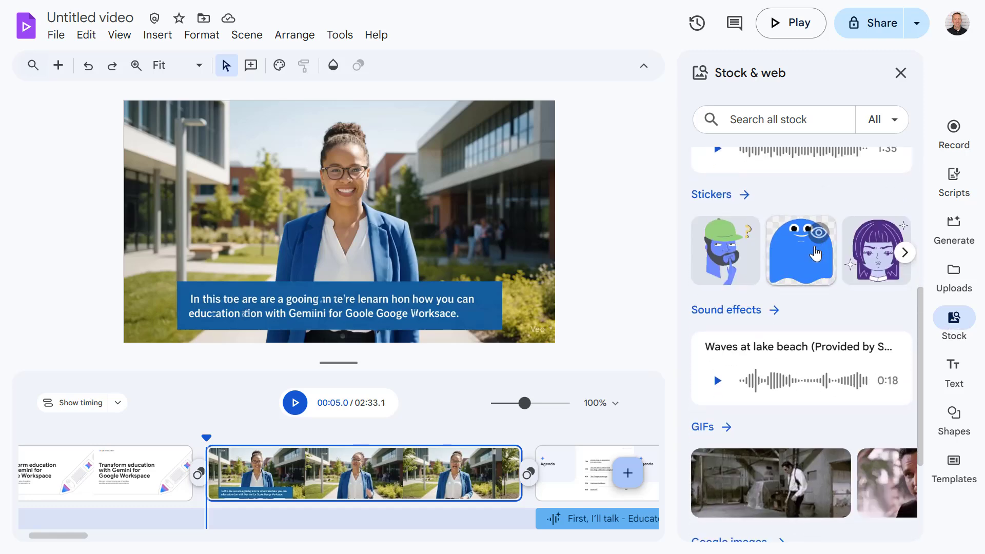
scroll(down, 3)
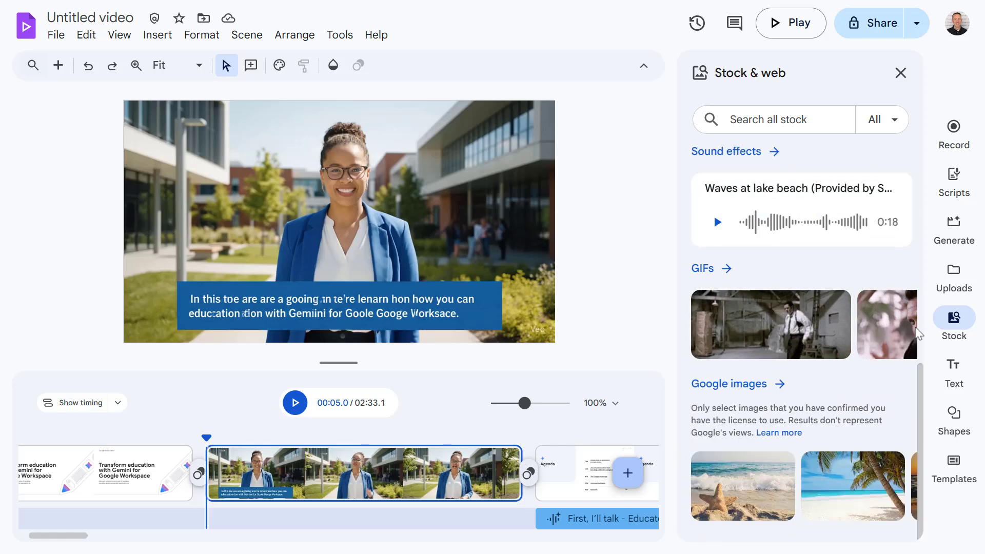
click(901, 73)
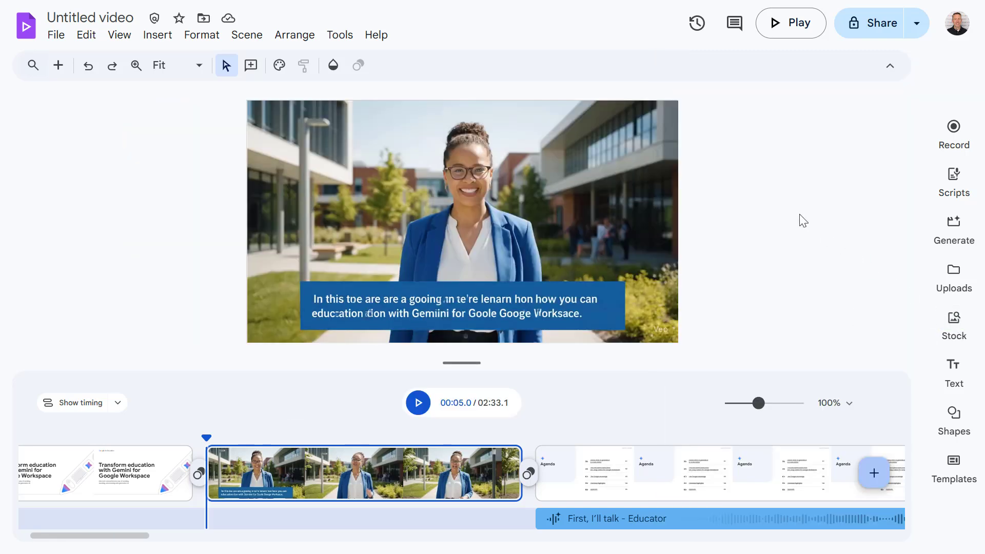
Step: Play the assembled 2:33 video in the full-screen preview
click(791, 23)
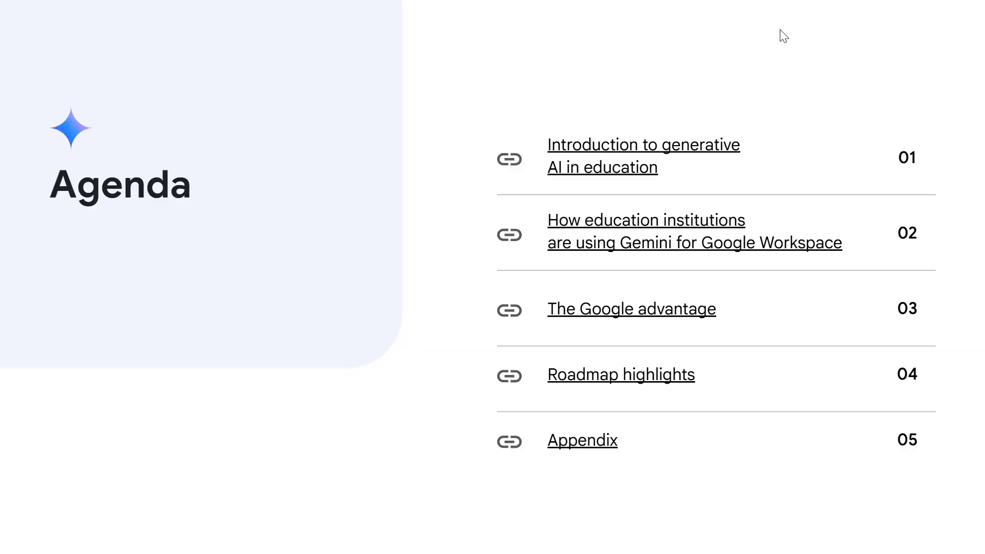